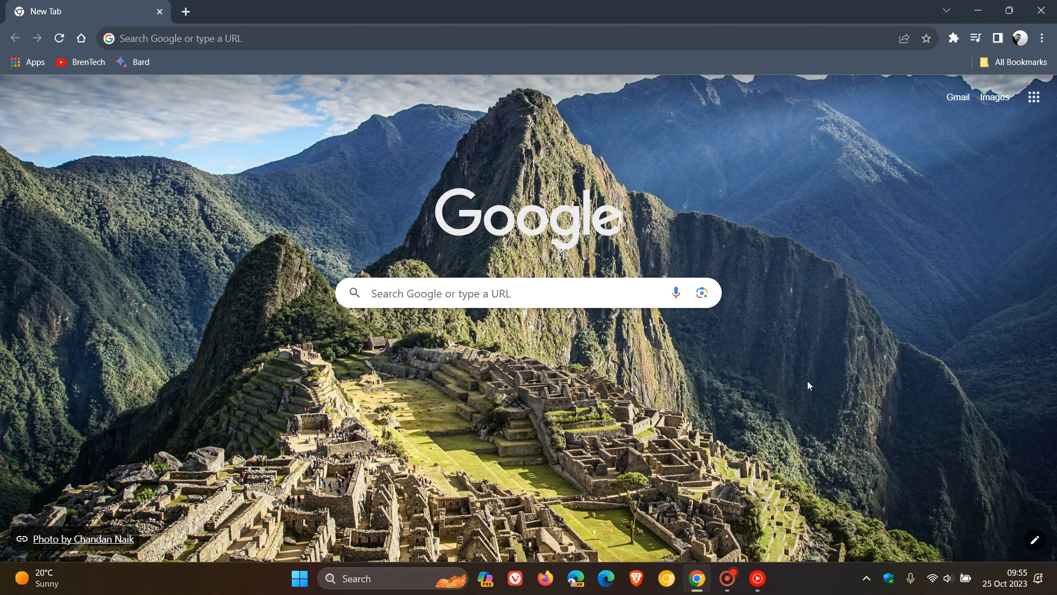
pyautogui.moveTo(789, 330)
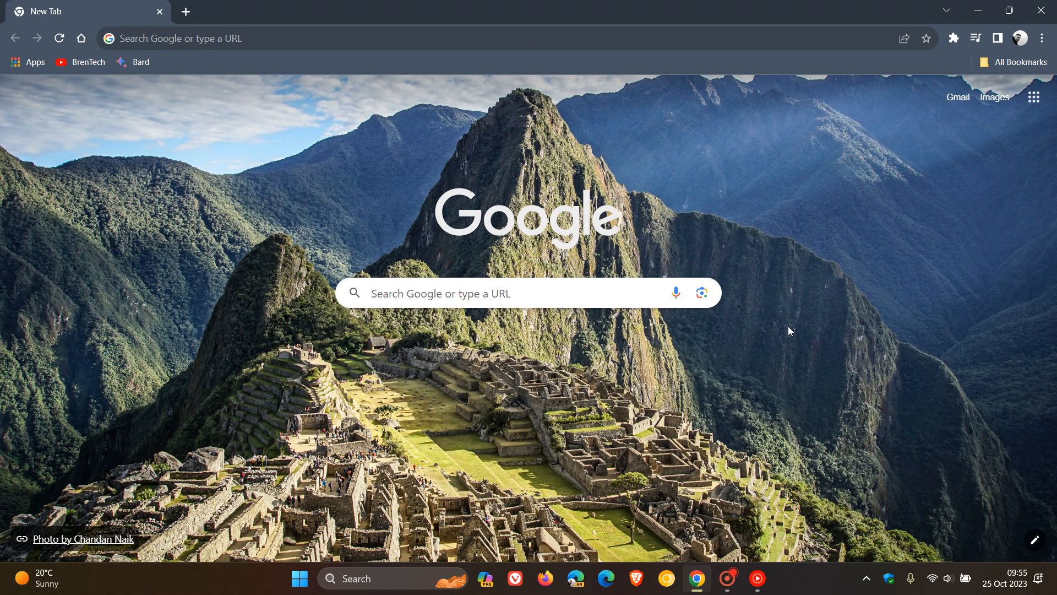
pyautogui.moveTo(883, 341)
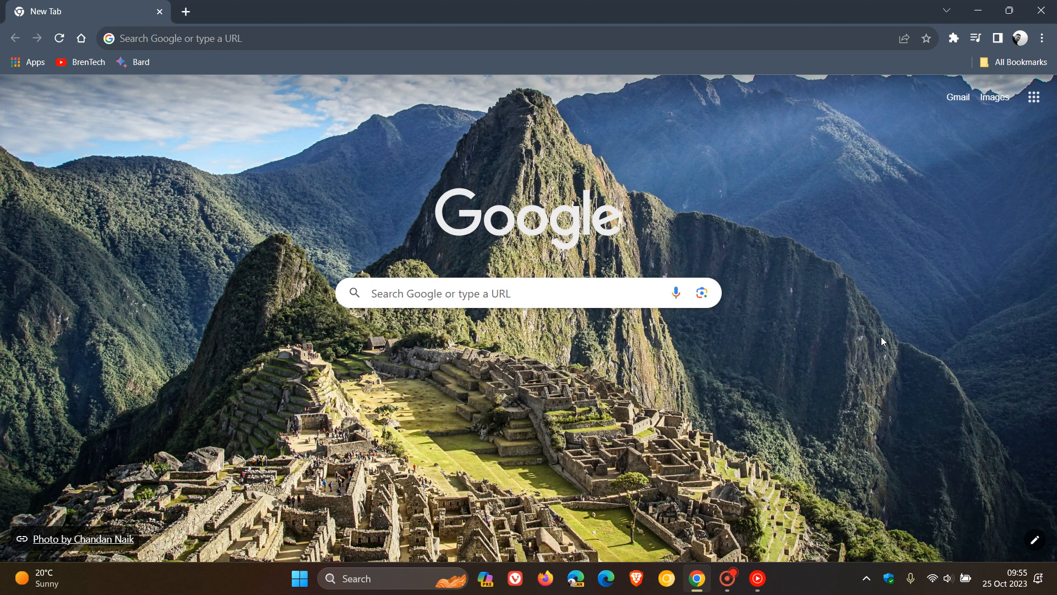
pyautogui.moveTo(865, 245)
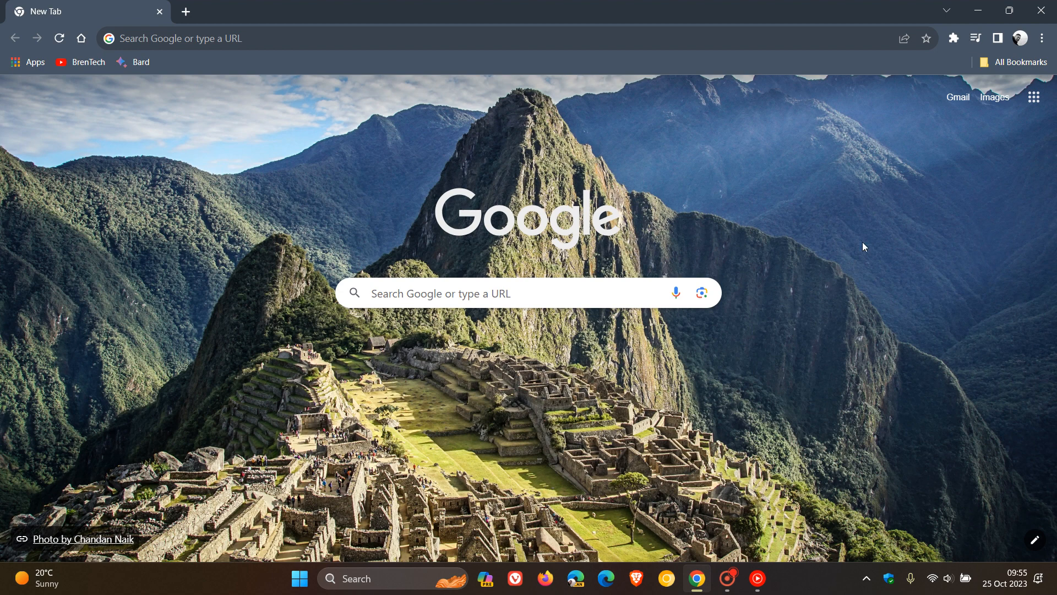
pyautogui.moveTo(875, 228)
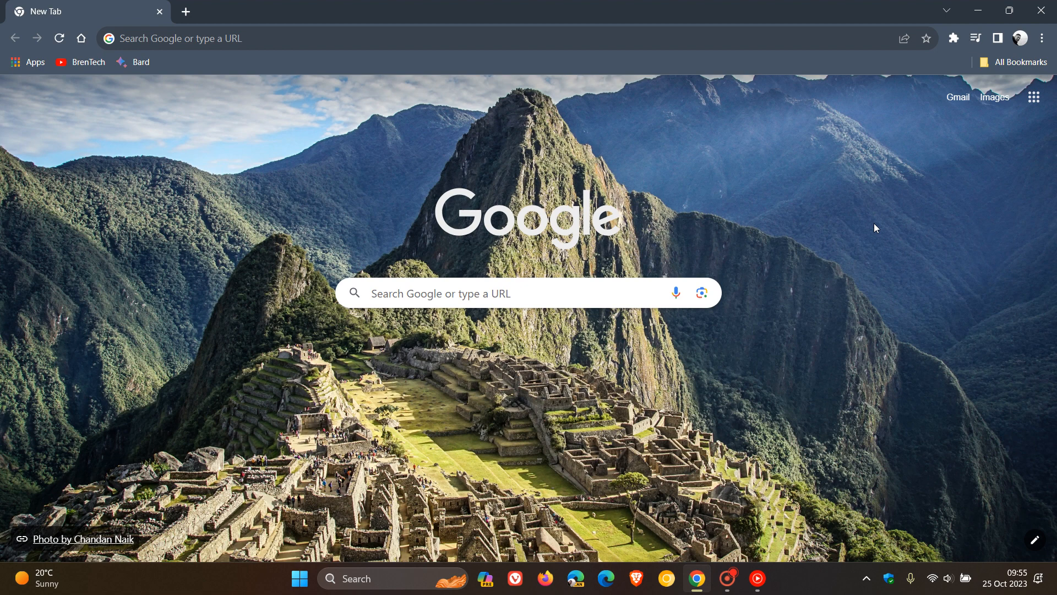
pyautogui.moveTo(941, 197)
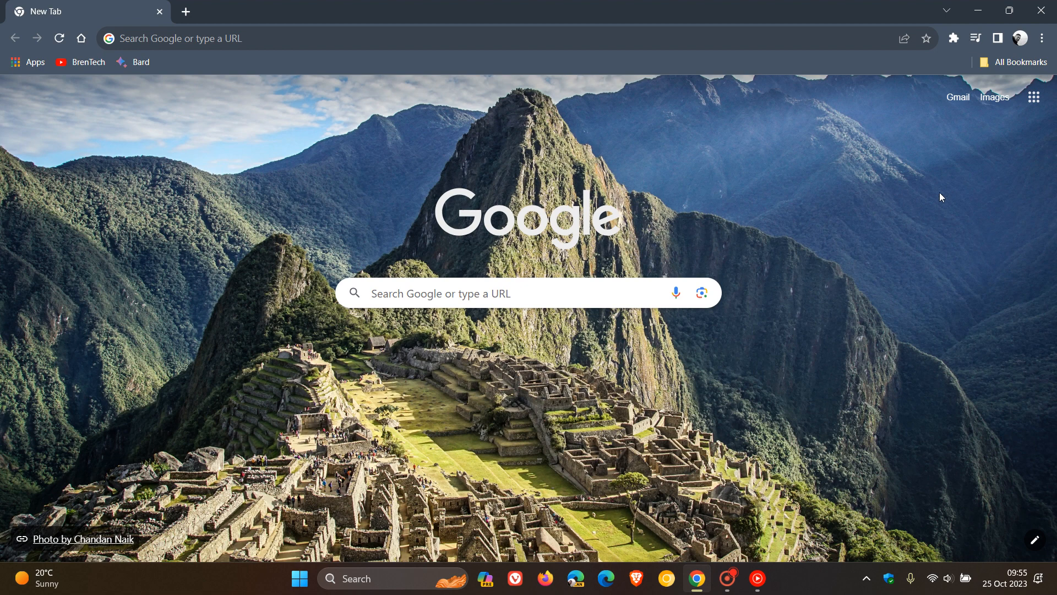
# Step: Reach the About Chrome page confirming Chrome is up to date at version 118.0.5993.118
pyautogui.click(1041, 38)
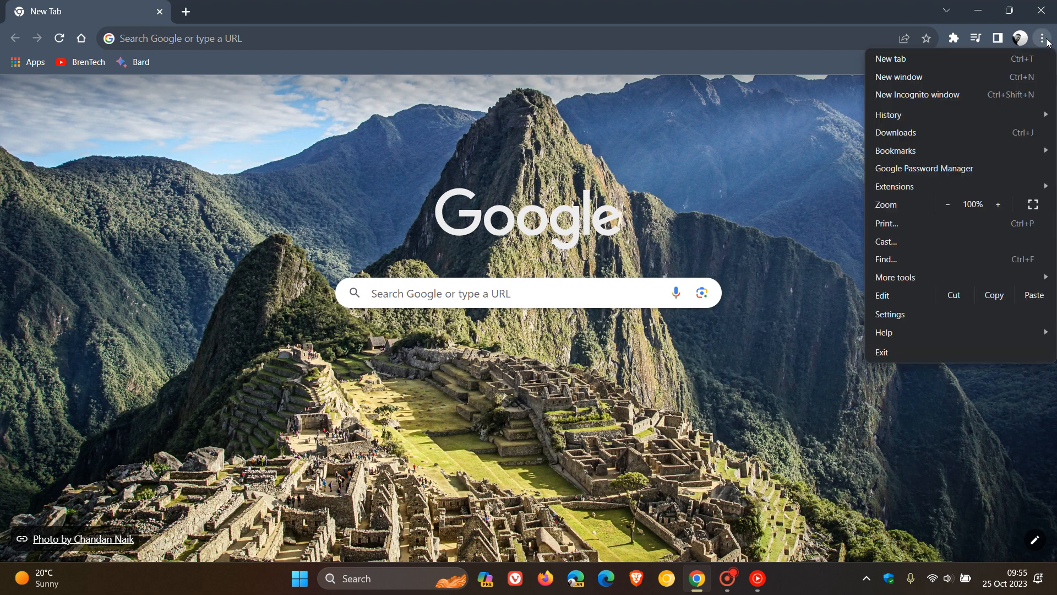
pyautogui.moveTo(884, 332)
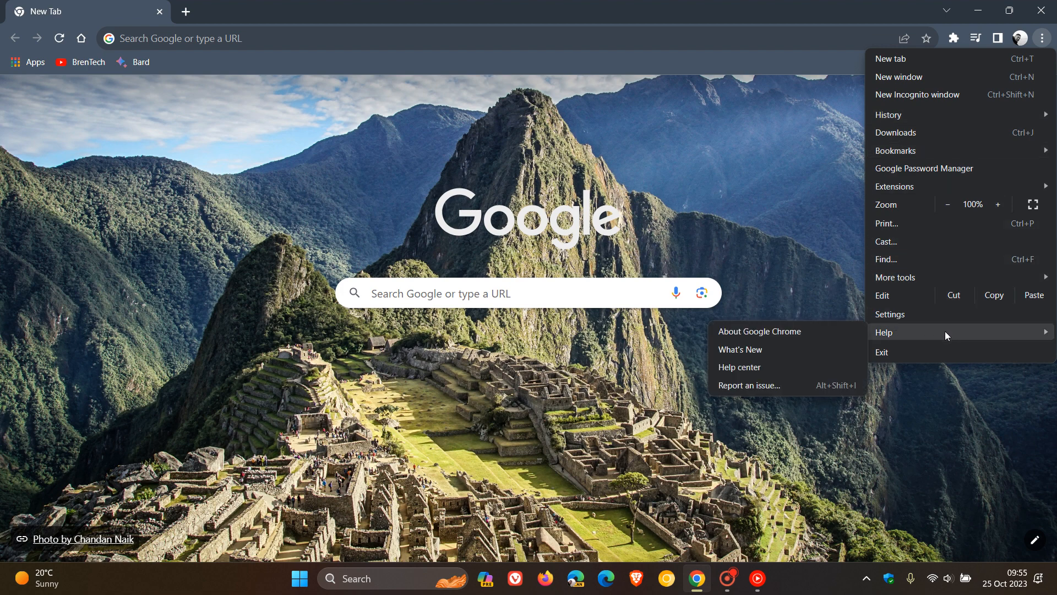
pyautogui.click(759, 331)
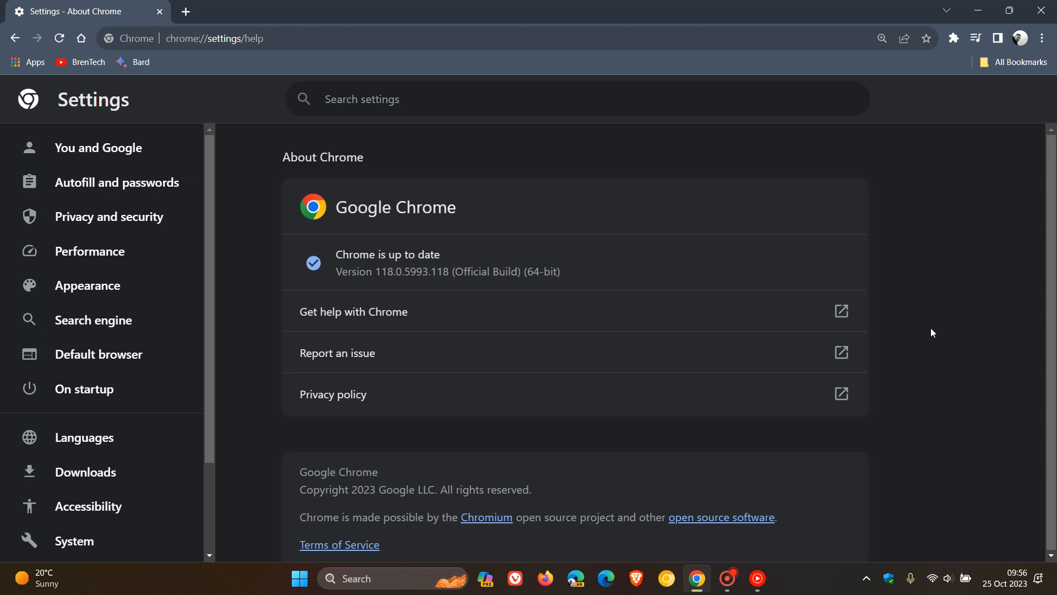
pyautogui.moveTo(607, 245)
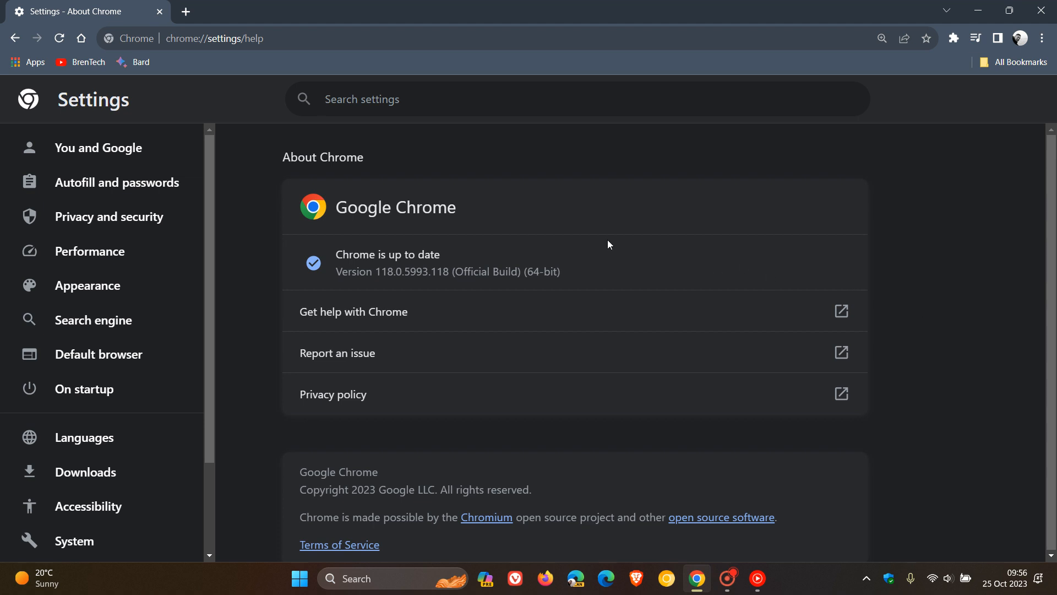
pyautogui.moveTo(394, 290)
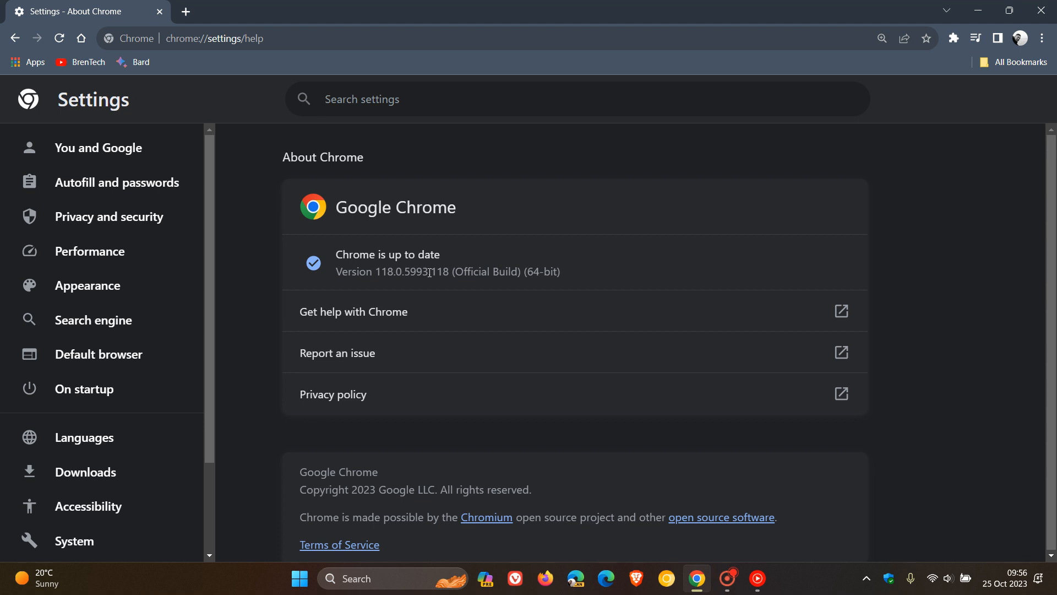
pyautogui.doubleClick(439, 271)
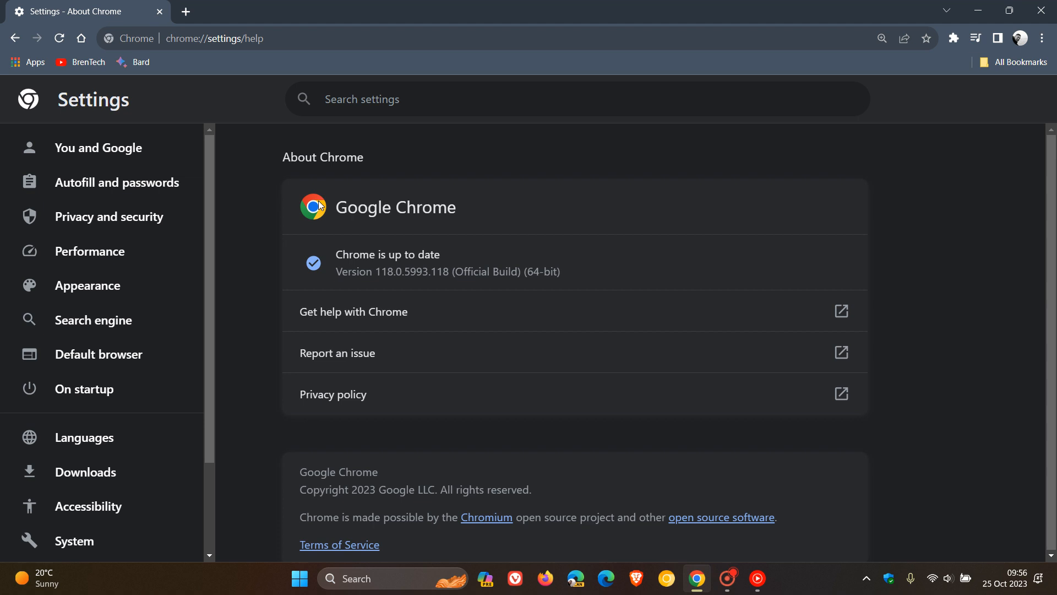
pyautogui.moveTo(762, 202)
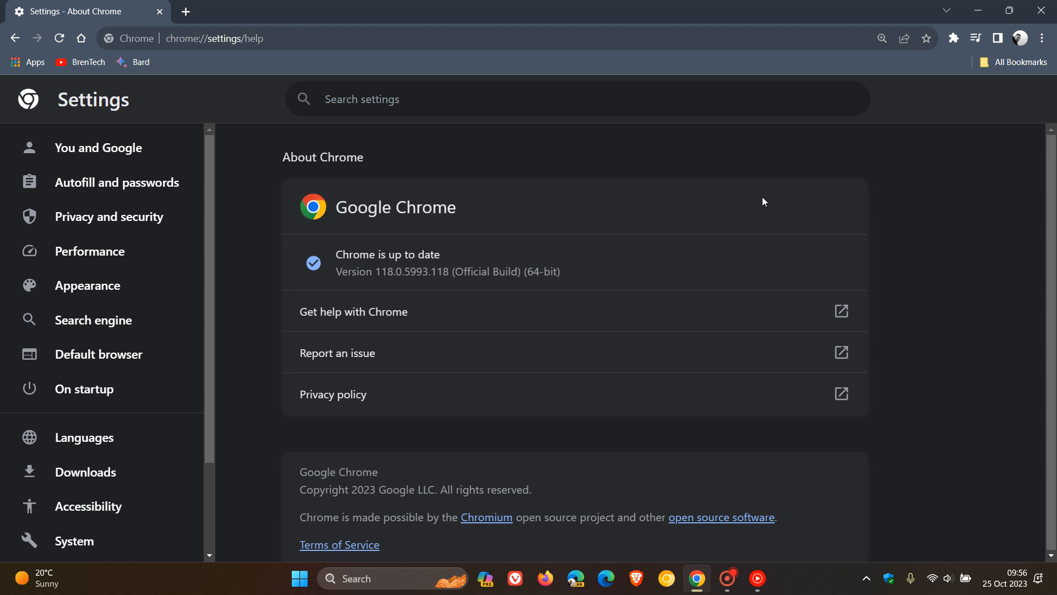
pyautogui.moveTo(323, 209)
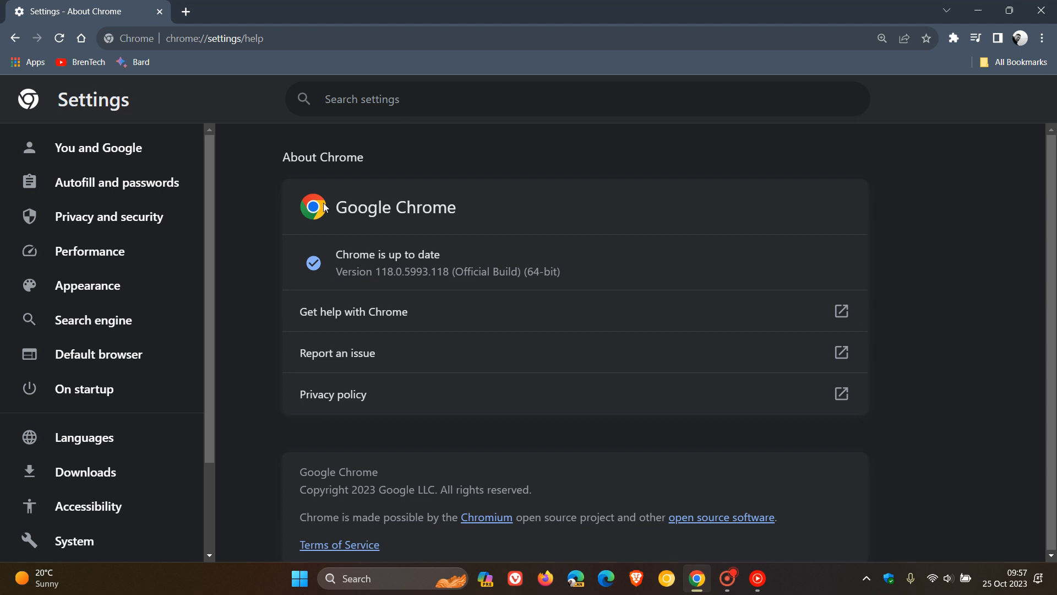
pyautogui.moveTo(710, 214)
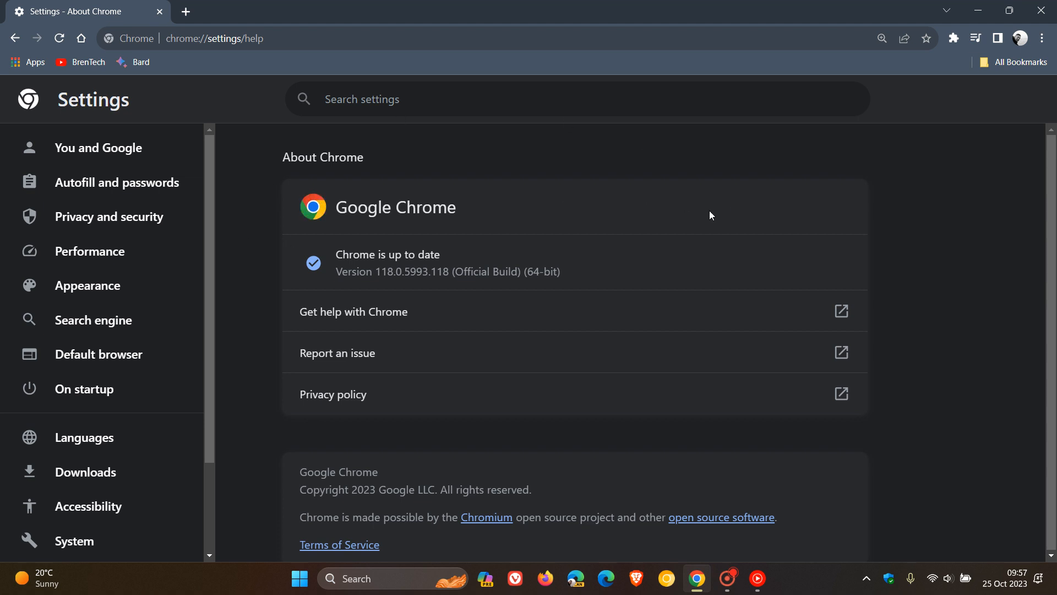
pyautogui.moveTo(1026, 65)
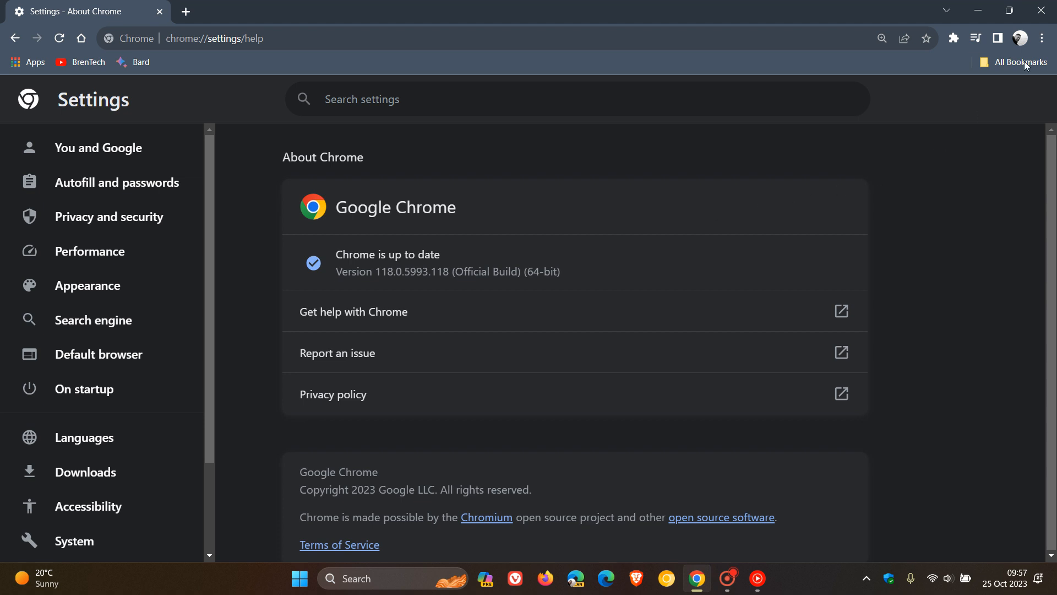
pyautogui.moveTo(690, 180)
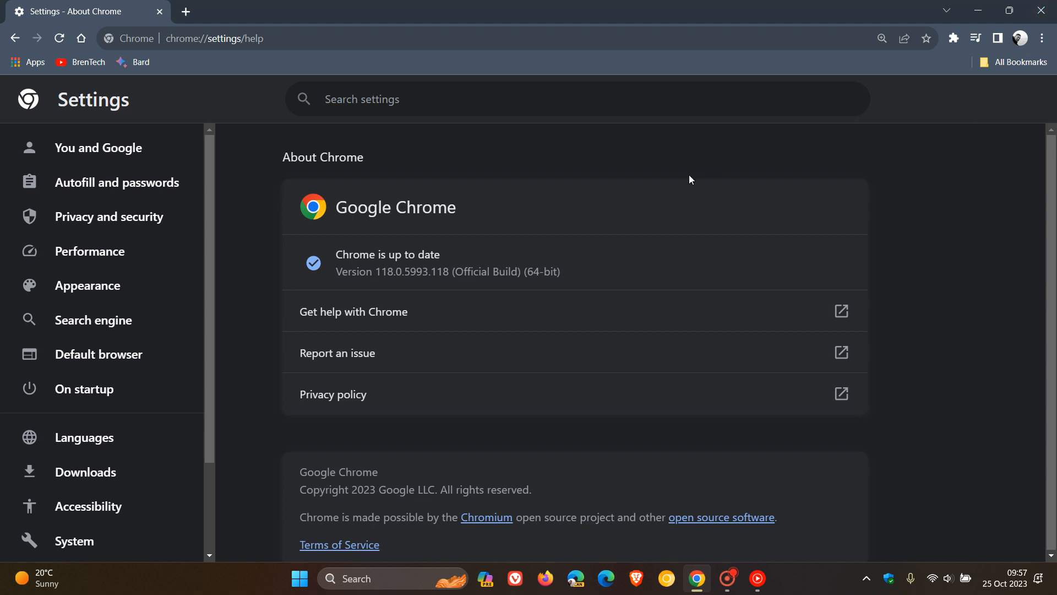
pyautogui.moveTo(697, 177)
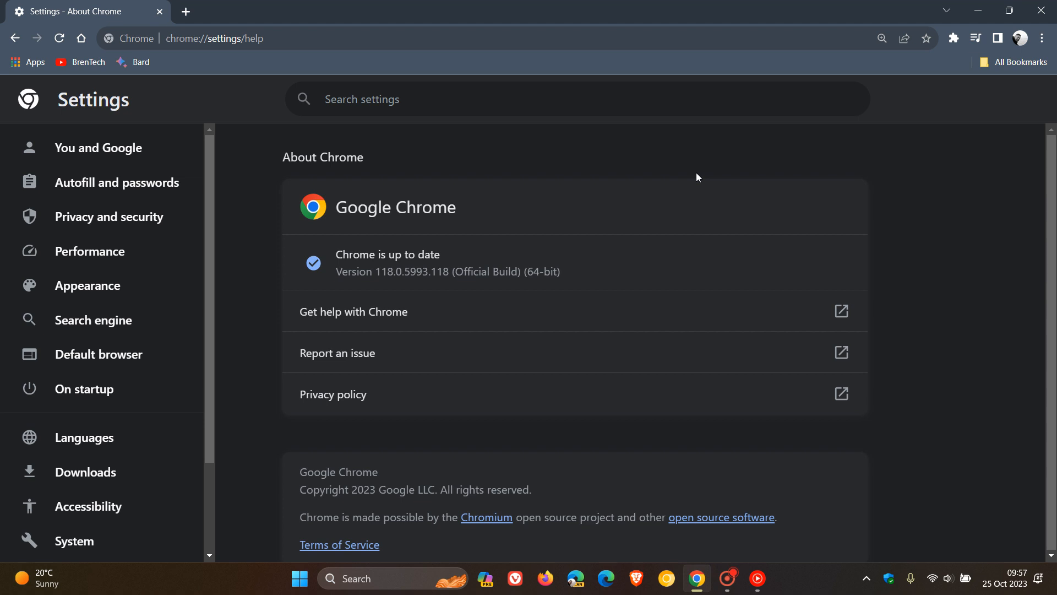
pyautogui.moveTo(645, 200)
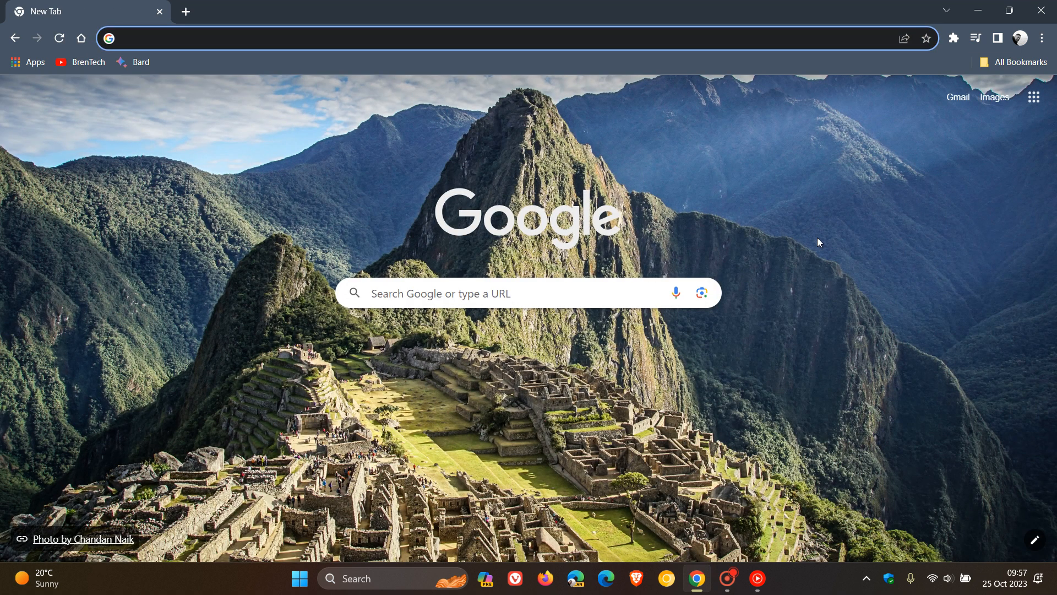
pyautogui.click(1043, 39)
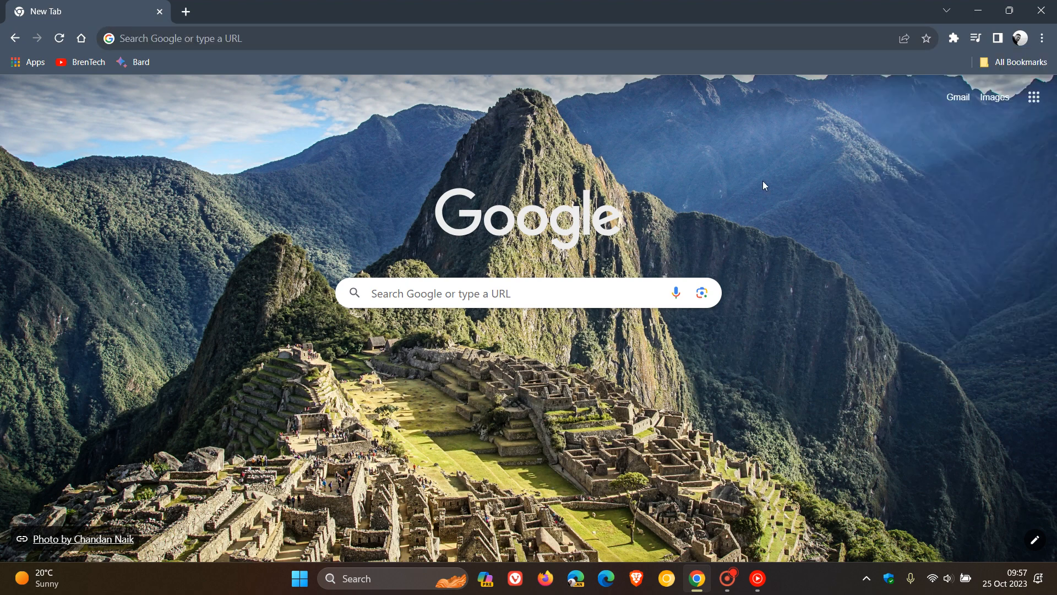
pyautogui.moveTo(758, 194)
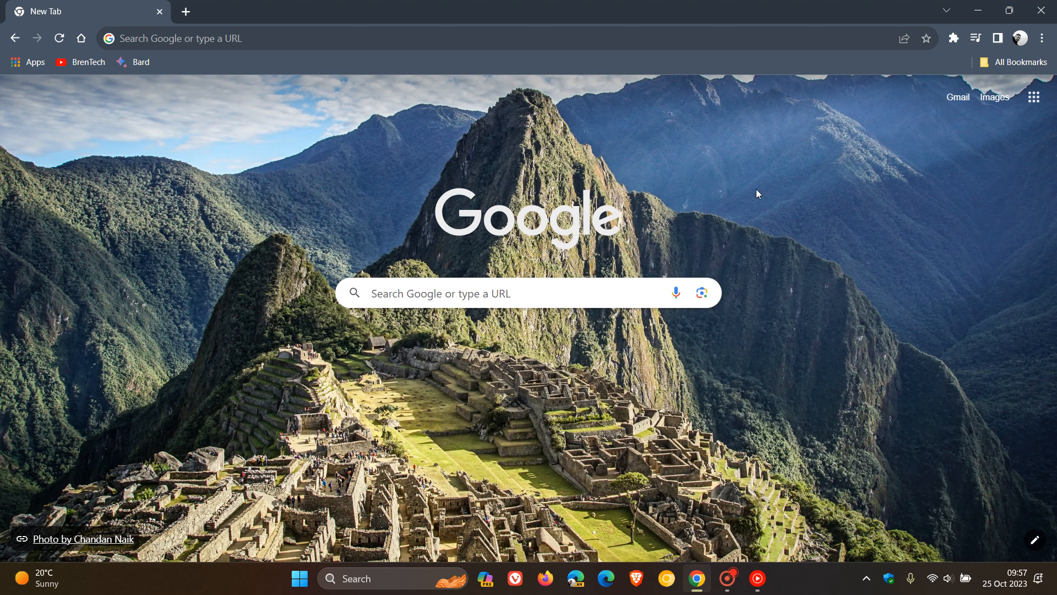
pyautogui.moveTo(750, 211)
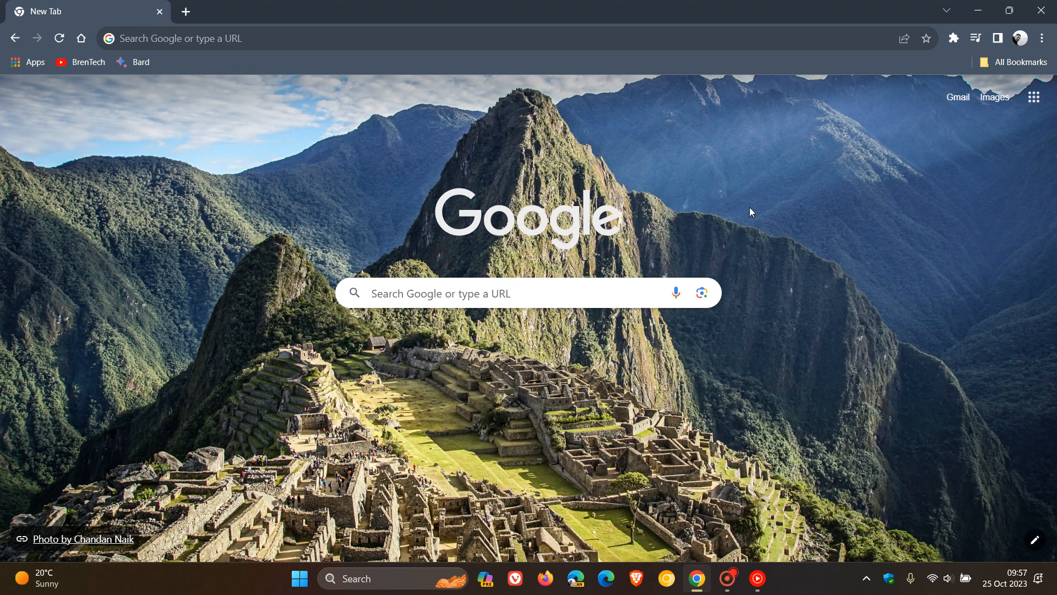